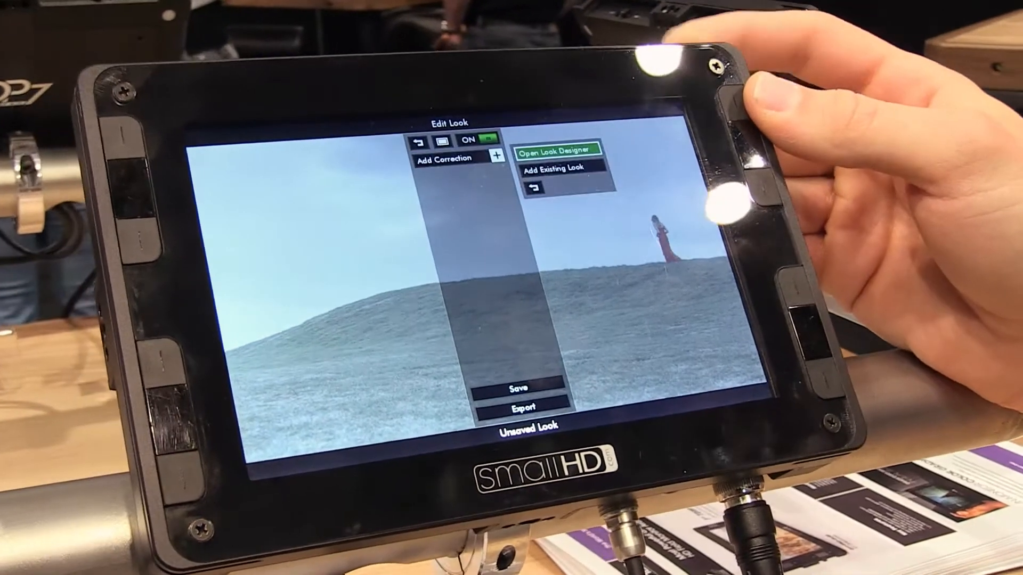
Add the existing 3D/Sony S-Log/Neutral.cube LUT as the look's first correction
{"action": "left_click", "coordinate": [553, 167]}
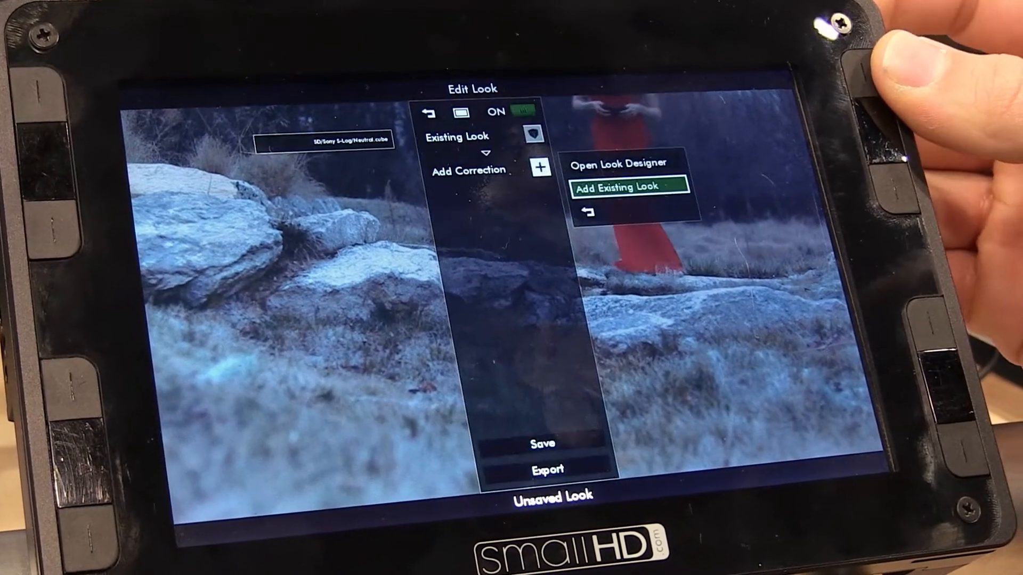
Add a Look Designer grade over the LUT by adjusting the Shadows colour wheel
{"action": "left_click", "coordinate": [623, 163]}
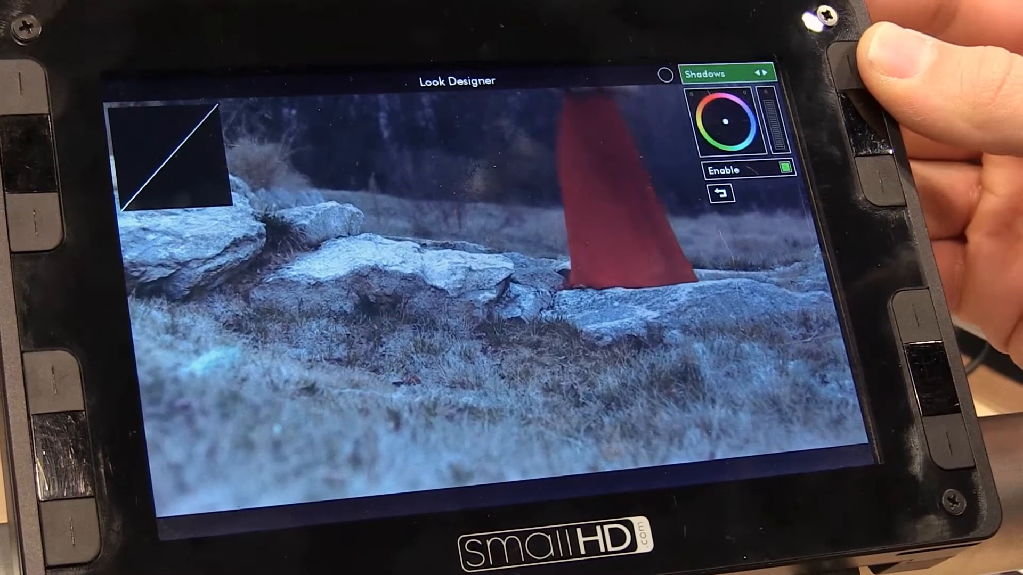
{"action": "left_click", "coordinate": [772, 73]}
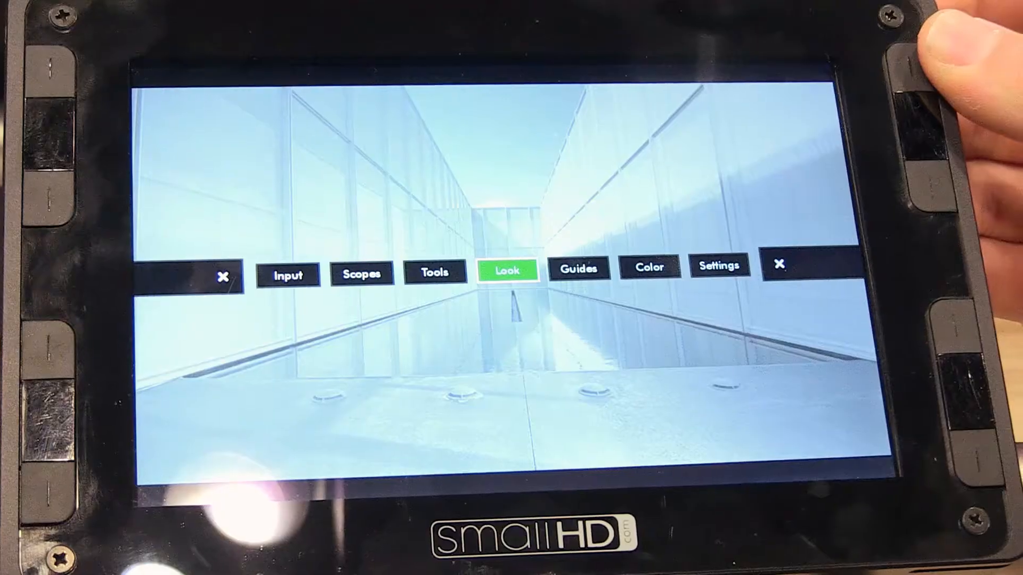
Turn on a full-width luminance waveform at 25% opacity, then show the Tools list
{"action": "left_click", "coordinate": [361, 271]}
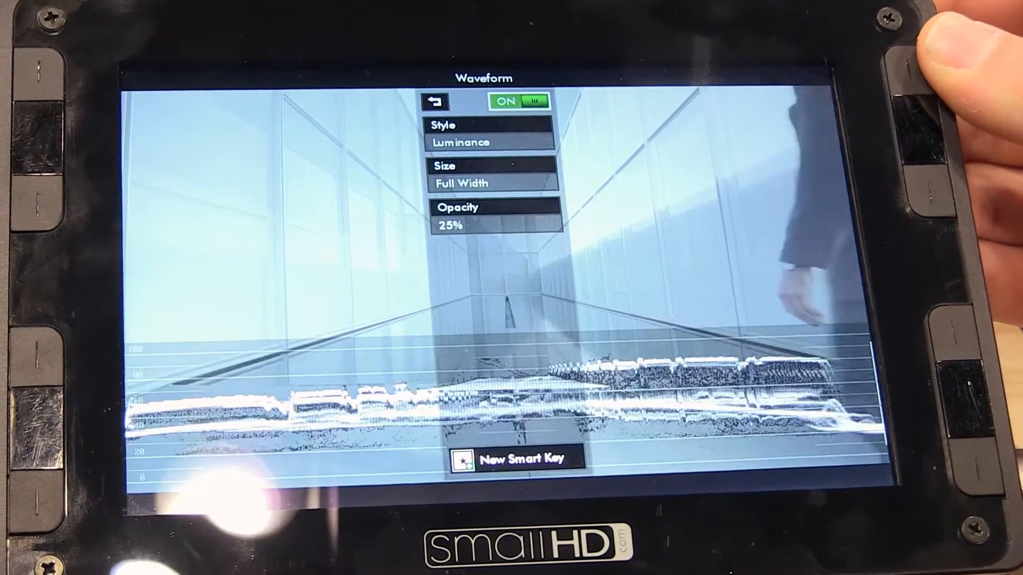
{"action": "left_click", "coordinate": [435, 100]}
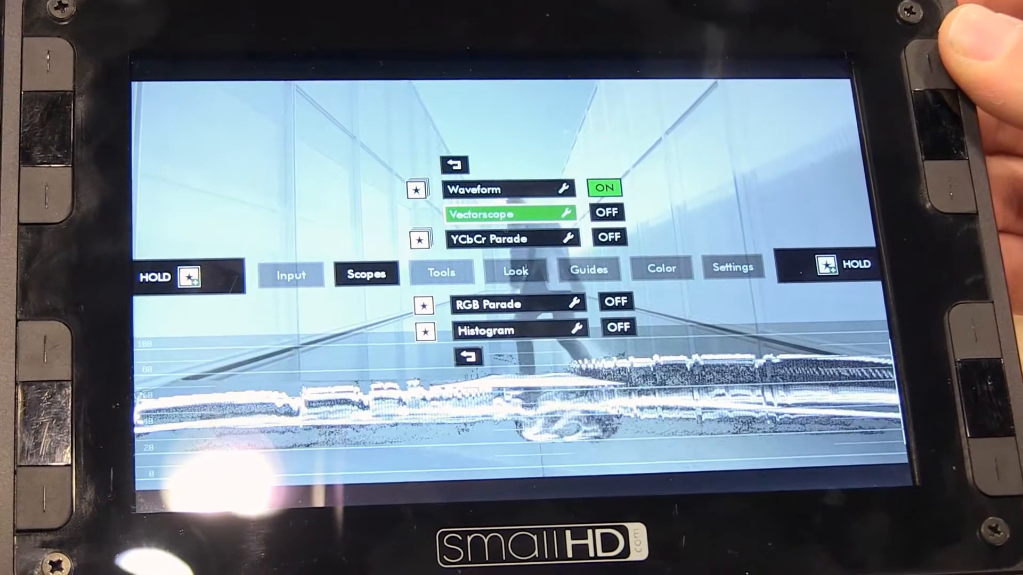
{"action": "left_click", "coordinate": [568, 213]}
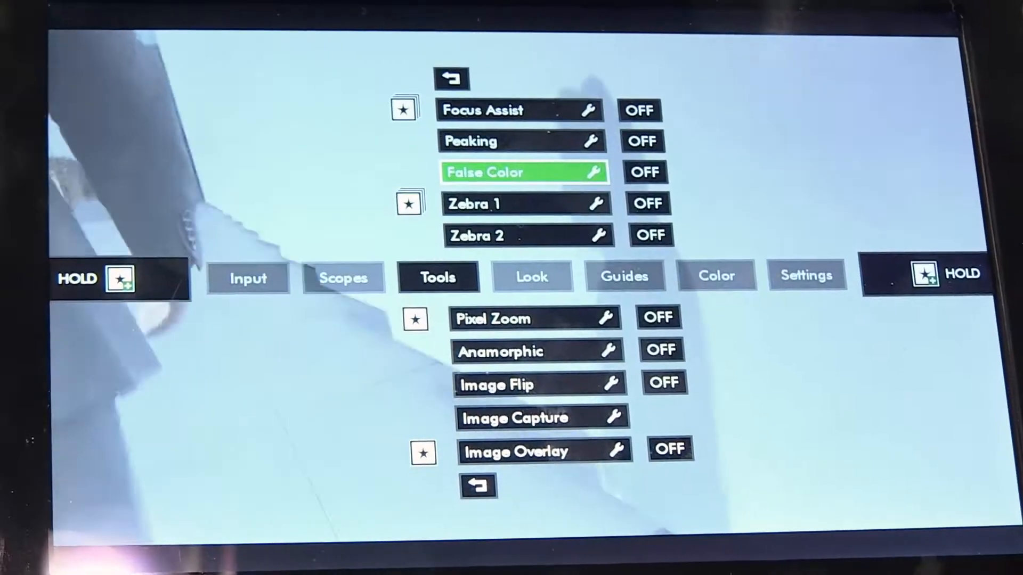
Show the Crosshatch guide settings: off, Fine, Gray, 100% opacity
{"action": "left_click", "coordinate": [522, 172]}
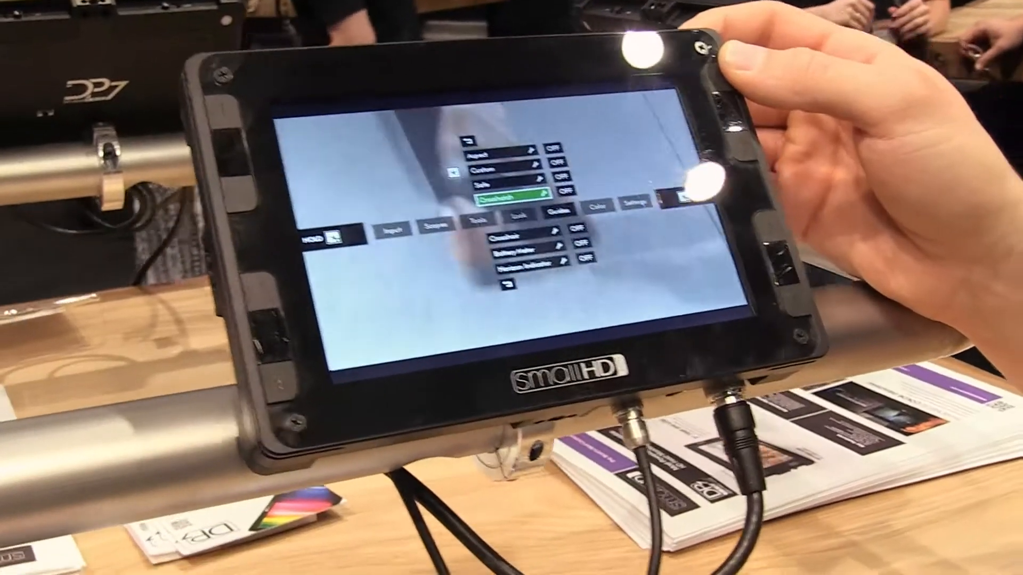
{"action": "left_click", "coordinate": [516, 192]}
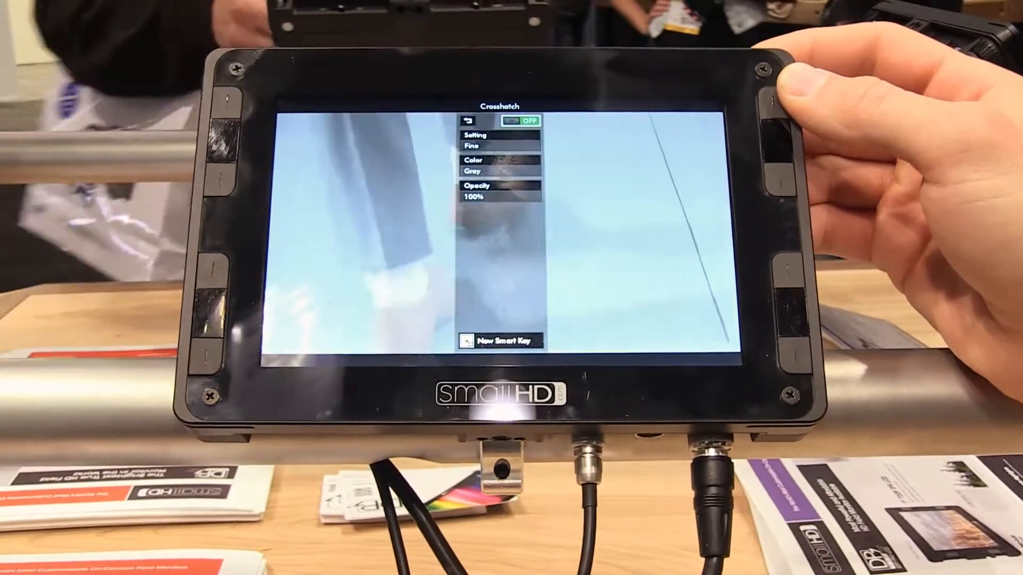